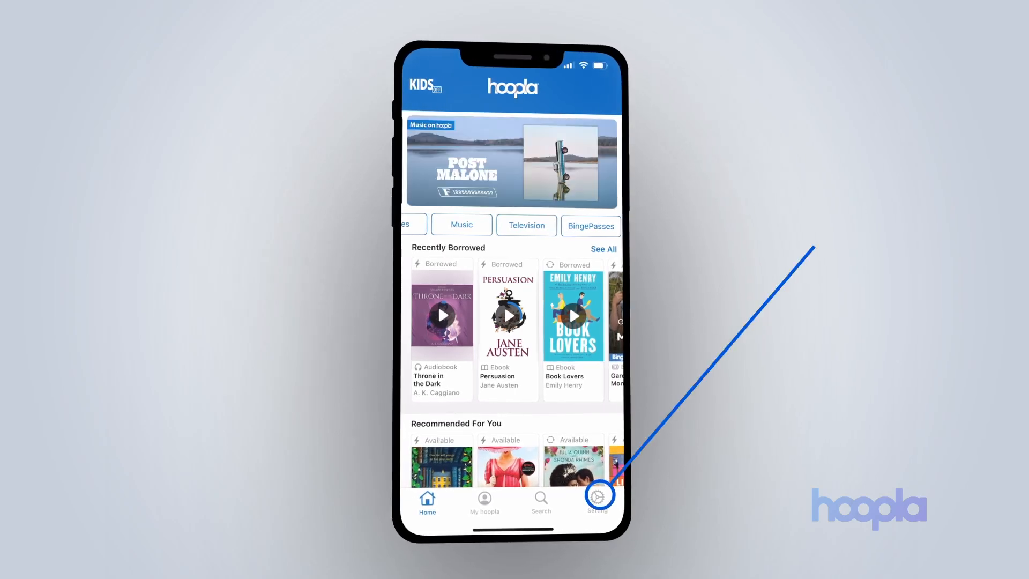
- Reach the app's Setting tab, then the website's gear-icon Settings on Account
left_click(597, 494)
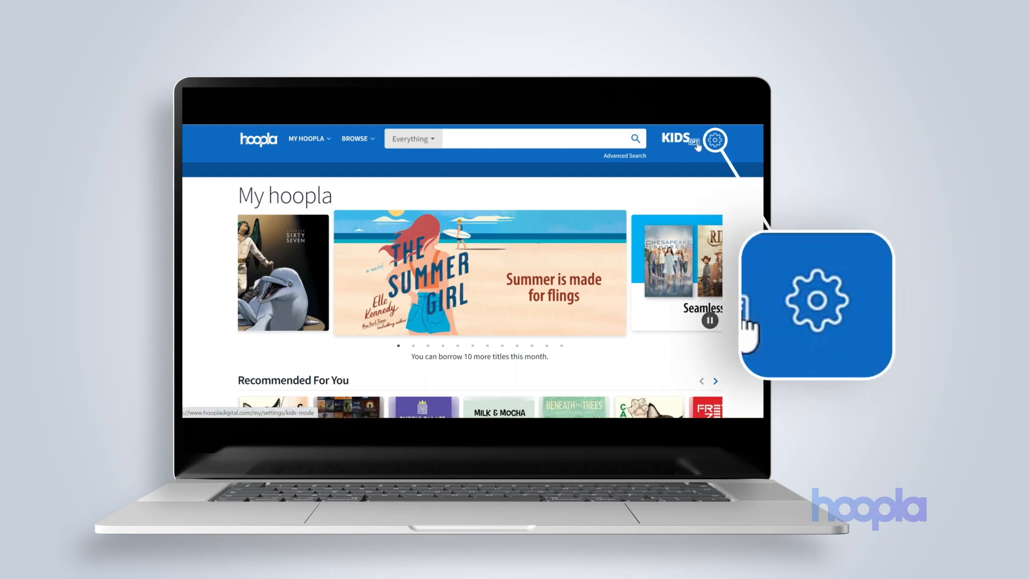
left_click(714, 139)
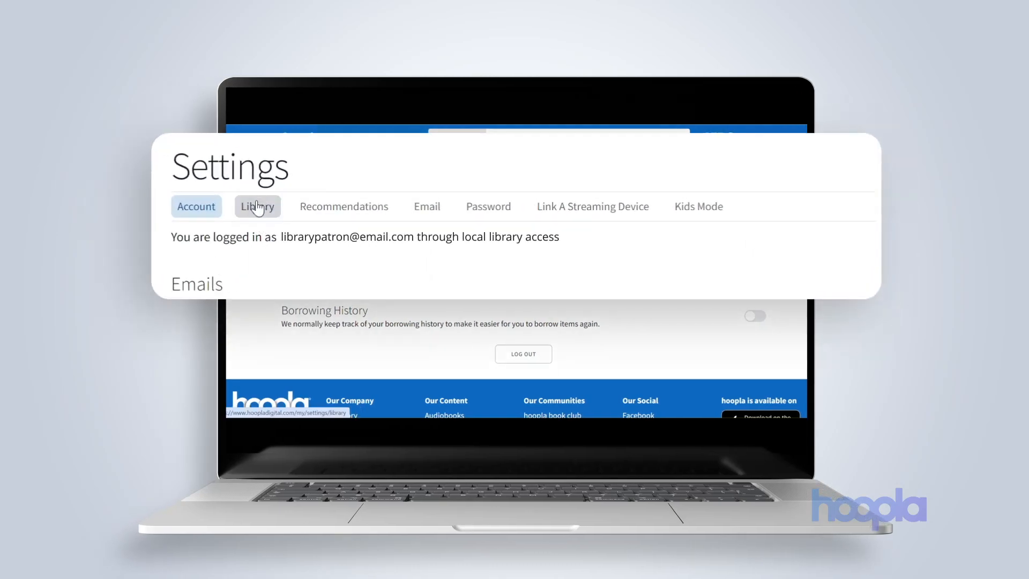
- View the website's Library section, then the Email section with the login address
left_click(427, 206)
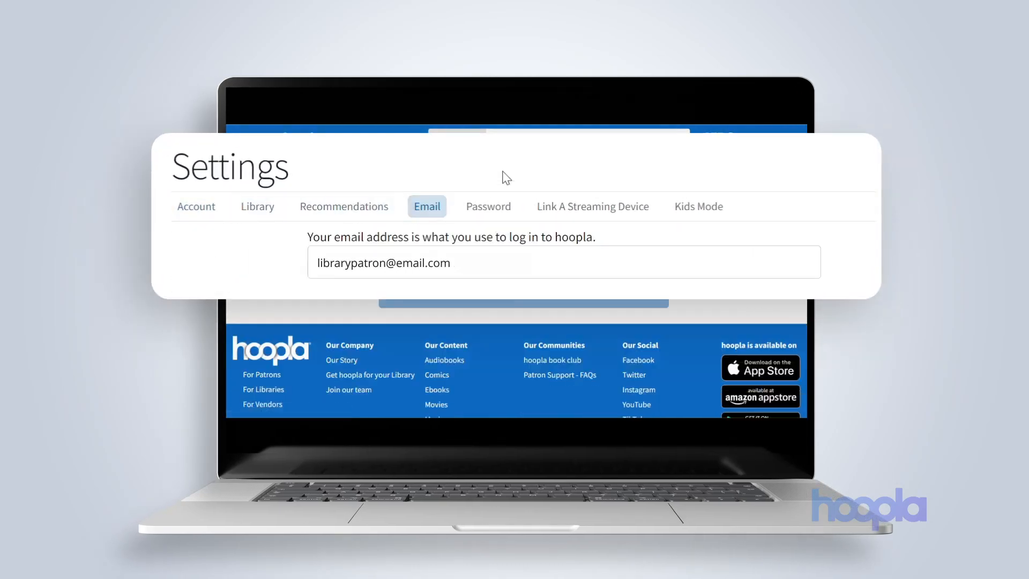
left_click(488, 206)
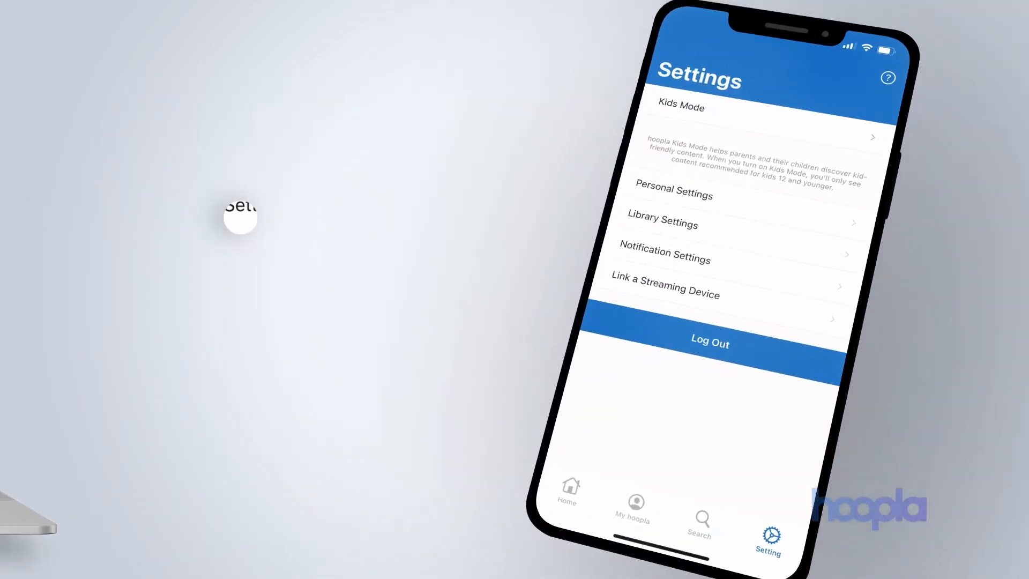
- Show the app's settings list, then the website Account toggles for Emails and Borrowing History
left_click(673, 194)
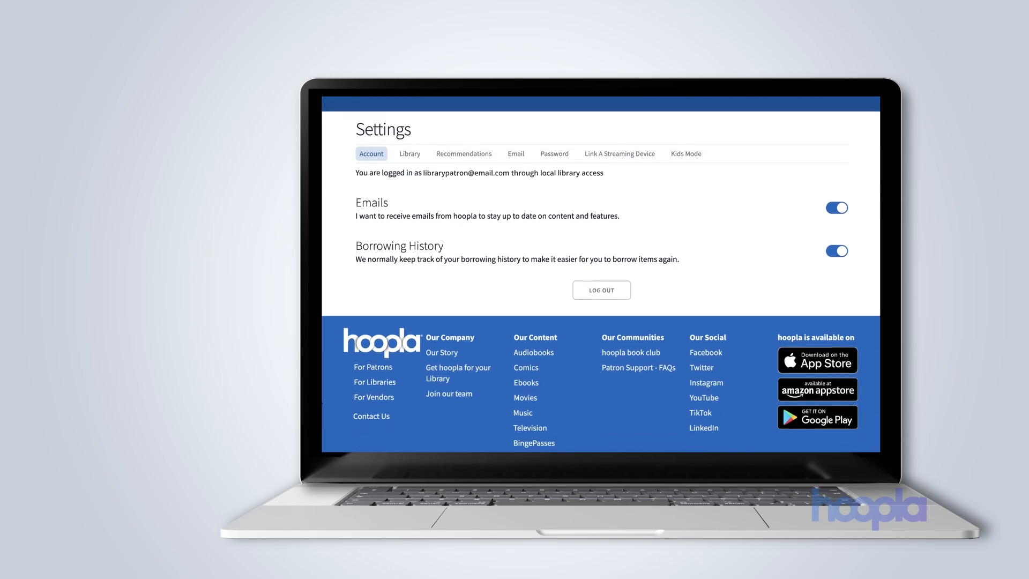
left_click(372, 406)
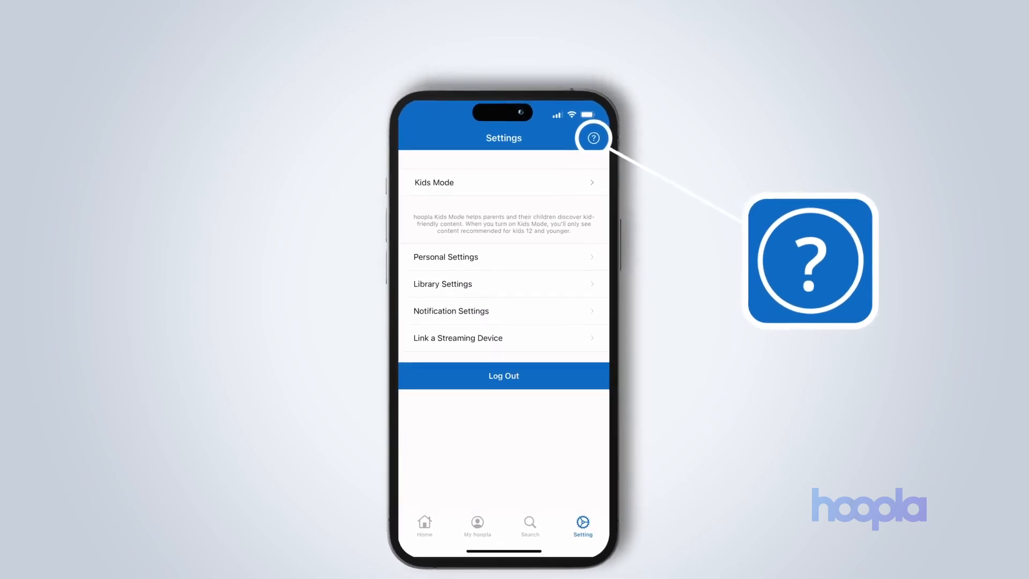
- Reach About hoopla via the ? icon and start a Submit Feedback message
left_click(593, 139)
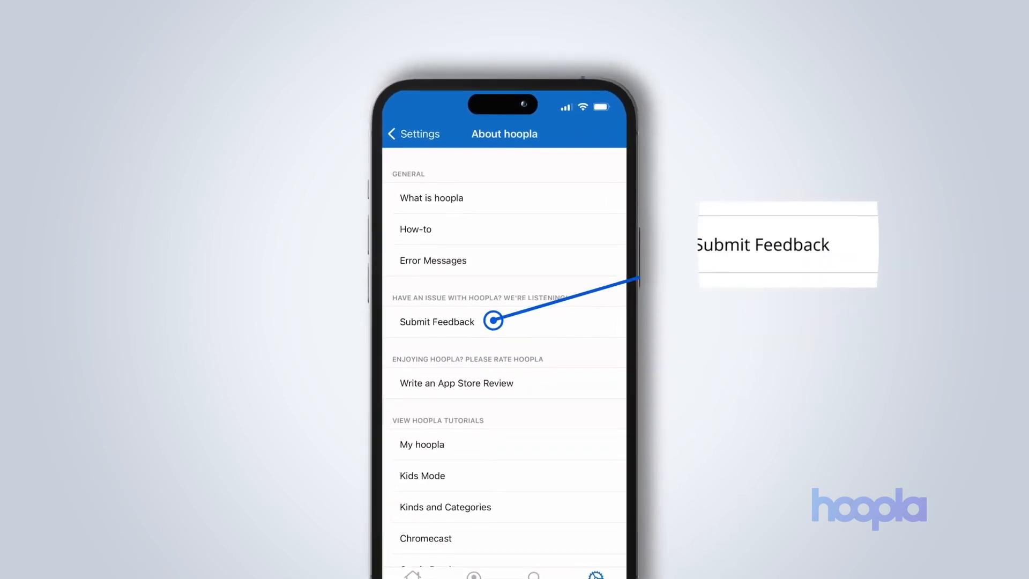
left_click(437, 321)
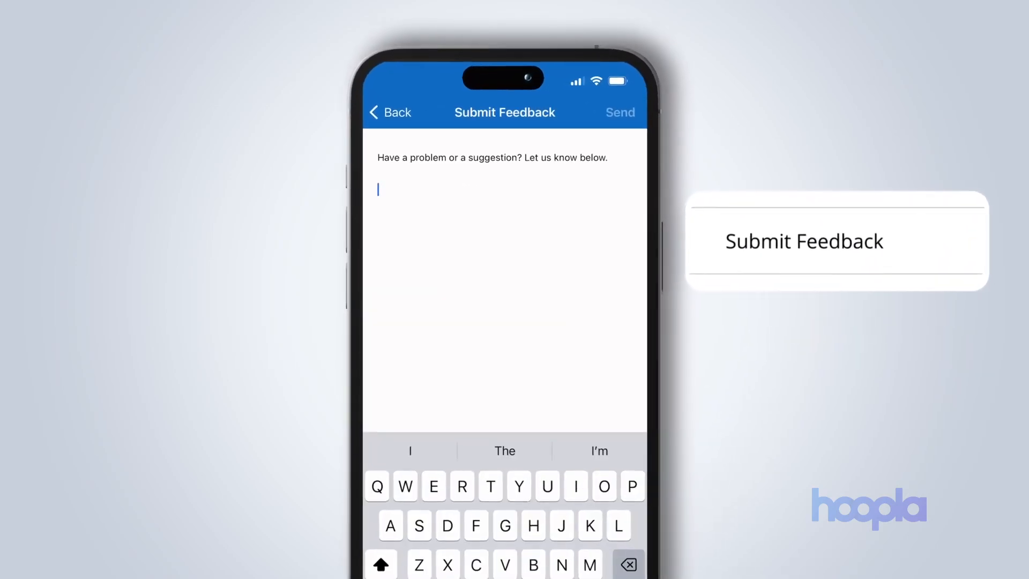